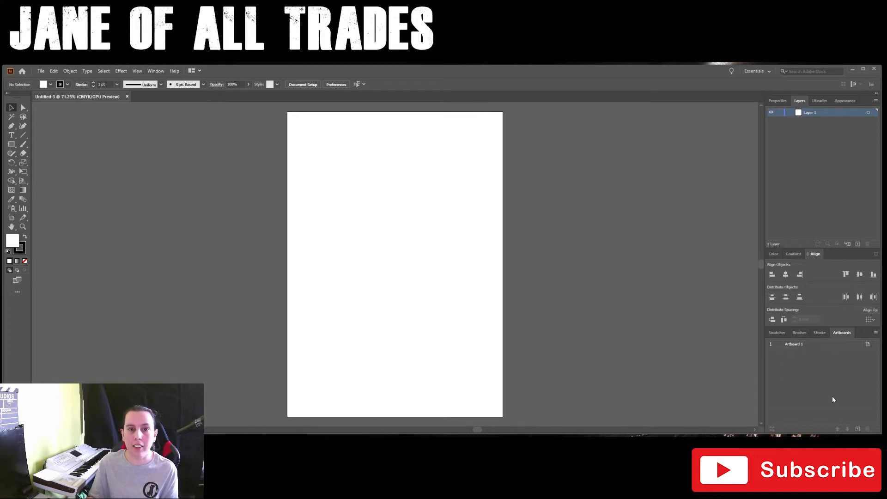
- Add new artboards from the Artboards panel and rearrange all four by column
click(156, 71)
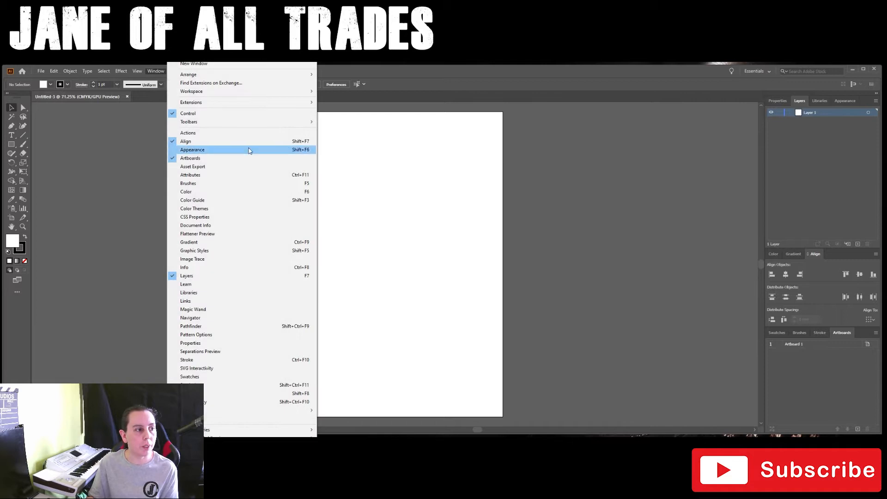
mouse_move(224, 293)
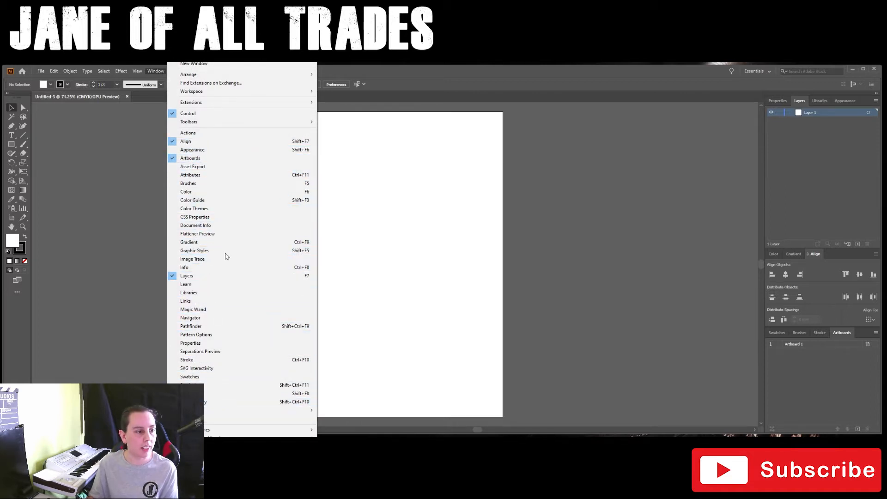
mouse_move(190, 158)
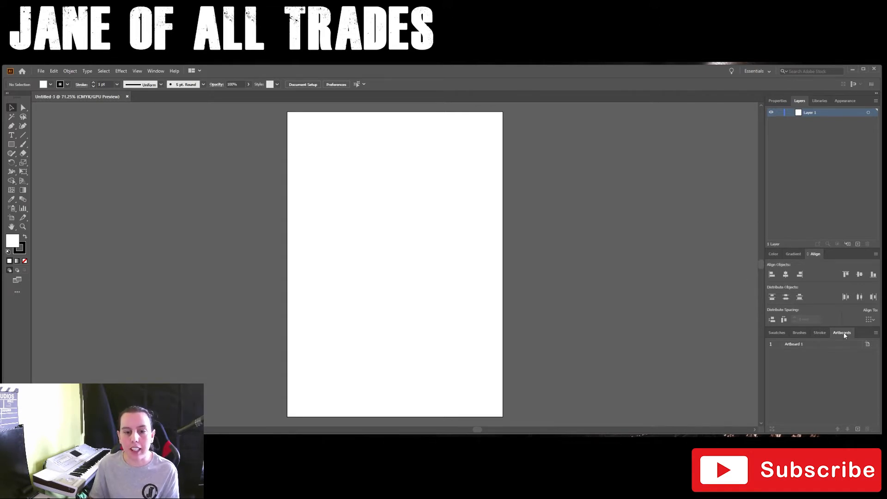
click(858, 429)
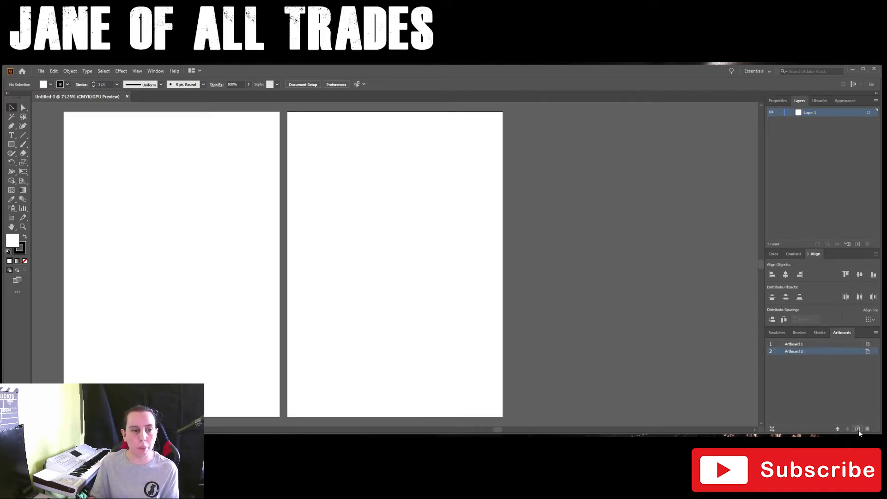
click(857, 428)
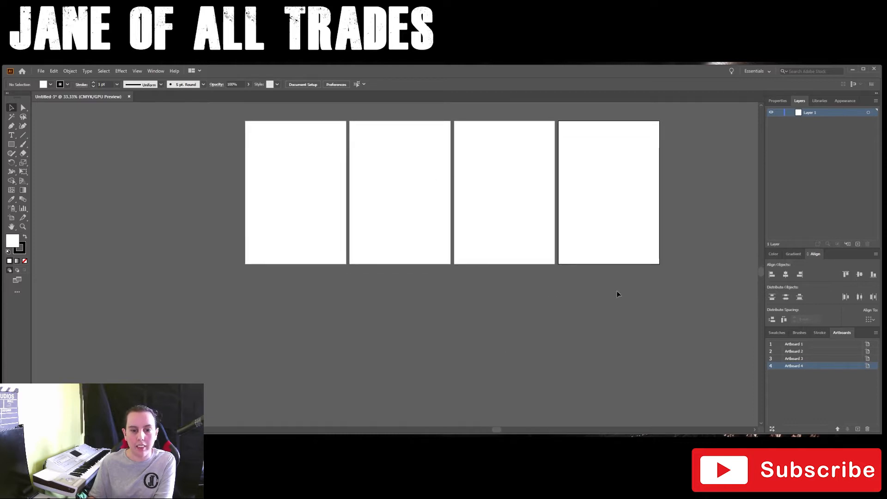
click(771, 429)
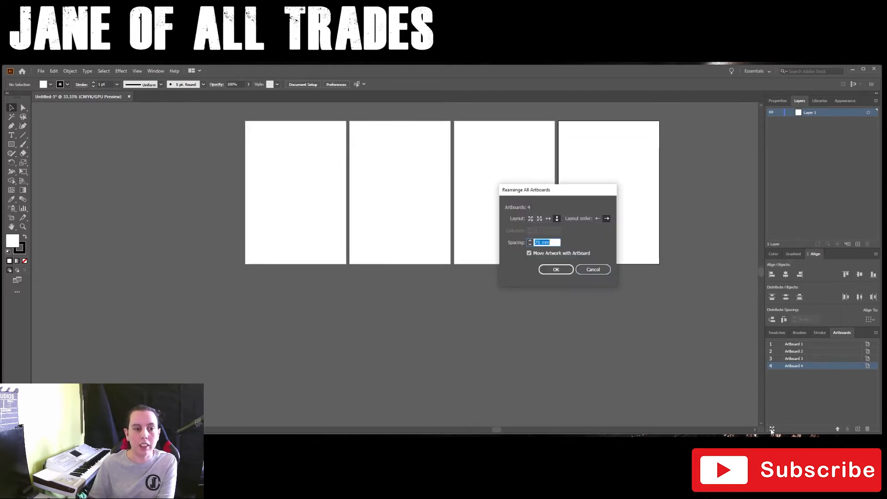
mouse_move(564, 258)
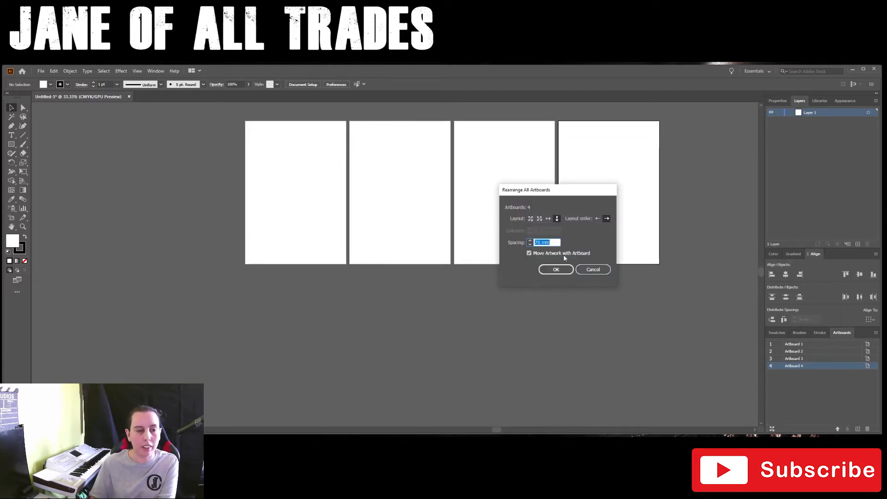
mouse_move(556, 218)
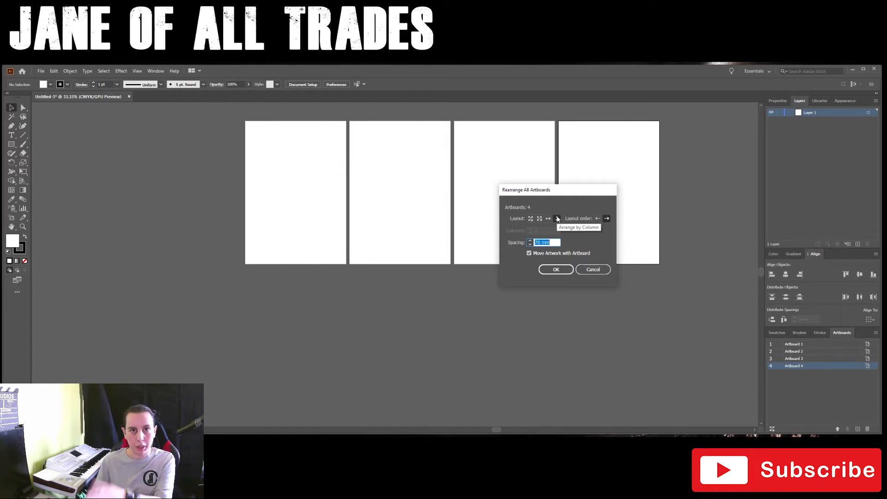
click(555, 269)
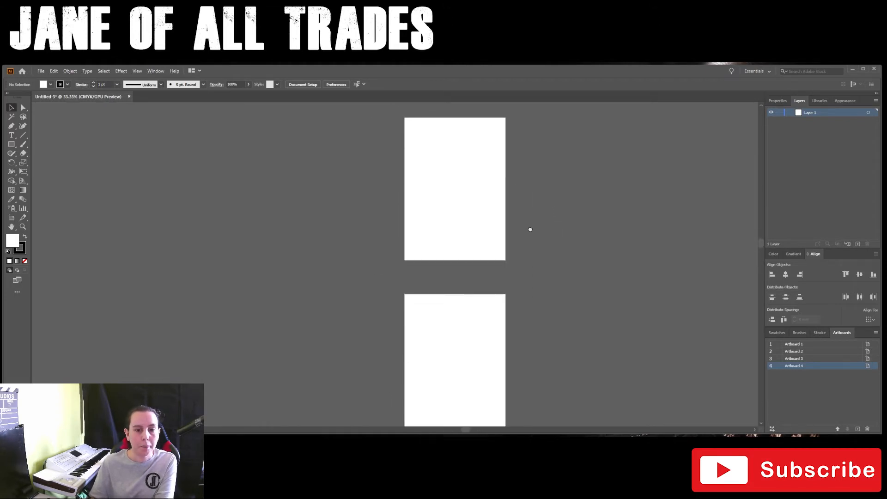
- Set Artboard 1's height to 100 mm in its artboard options, keeping 210 mm width
click(793, 344)
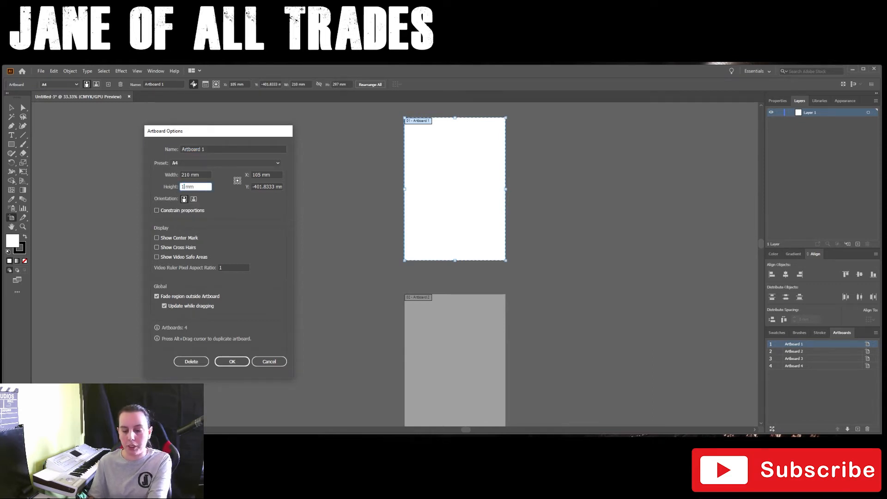
text(100)
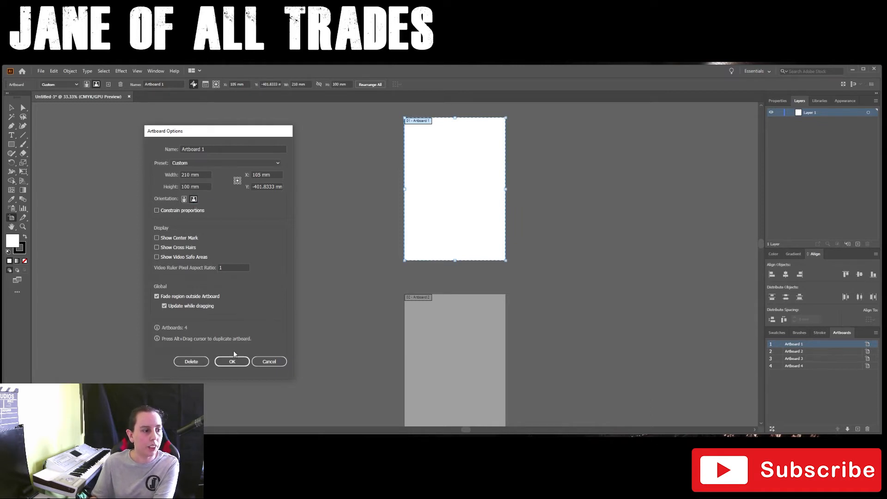
click(232, 361)
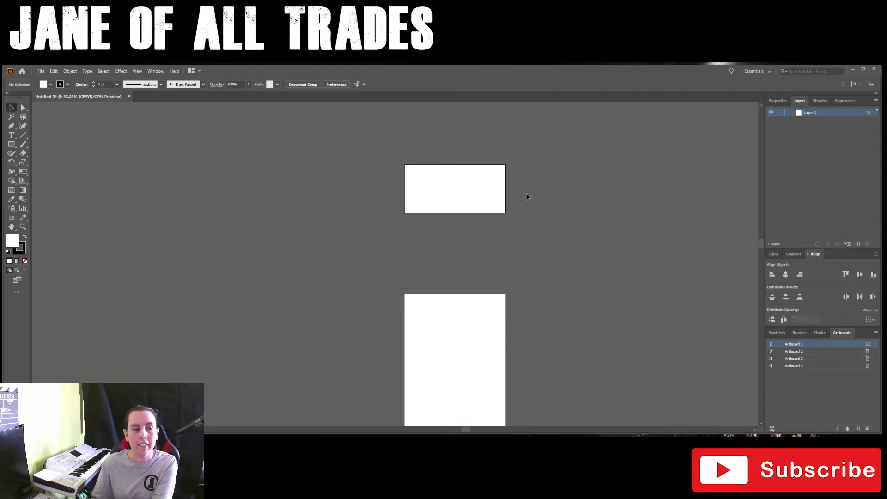
mouse_move(540, 234)
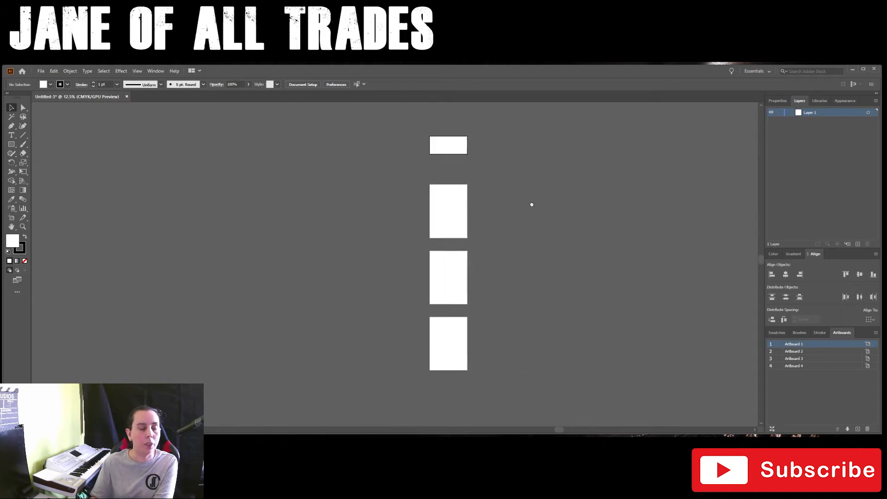
- Set Artboard 2's height to 200 mm in its artboard options, keeping 210 mm width
click(793, 351)
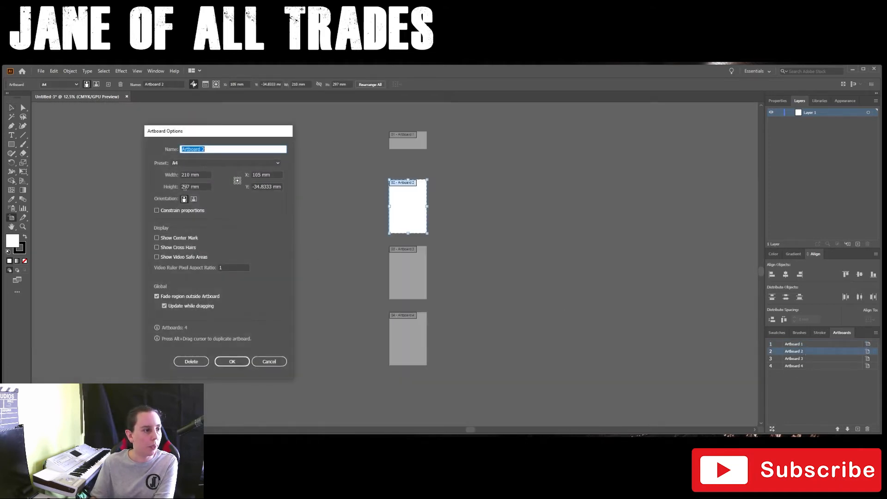
click(195, 187)
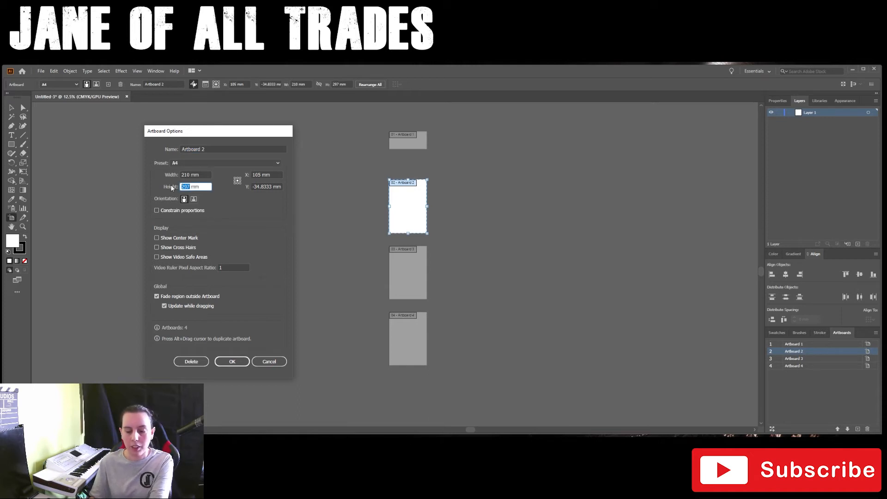
text(200)
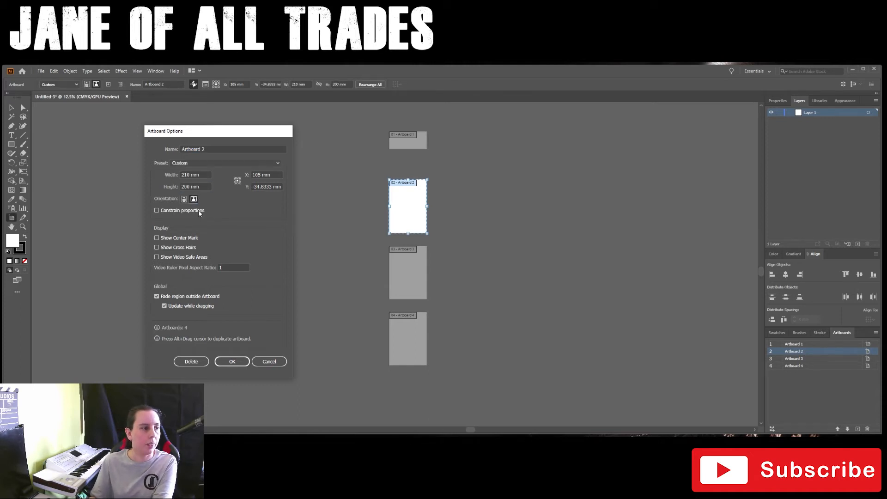
click(231, 361)
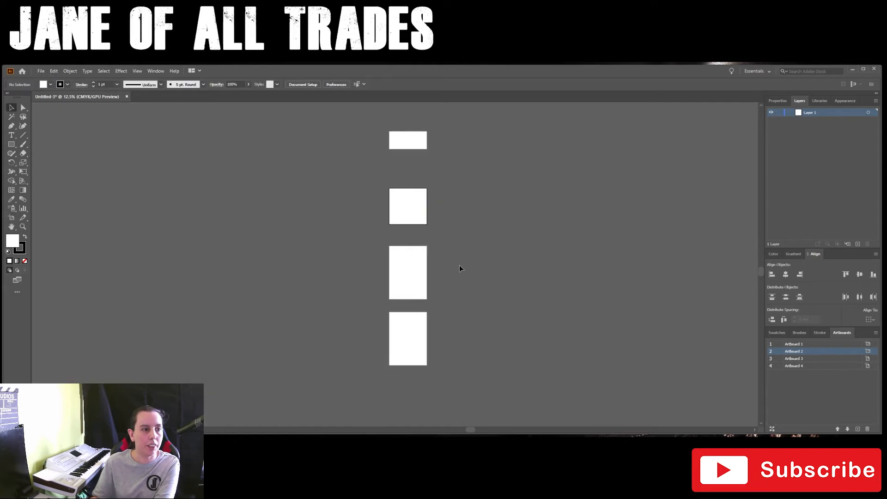
mouse_move(416, 144)
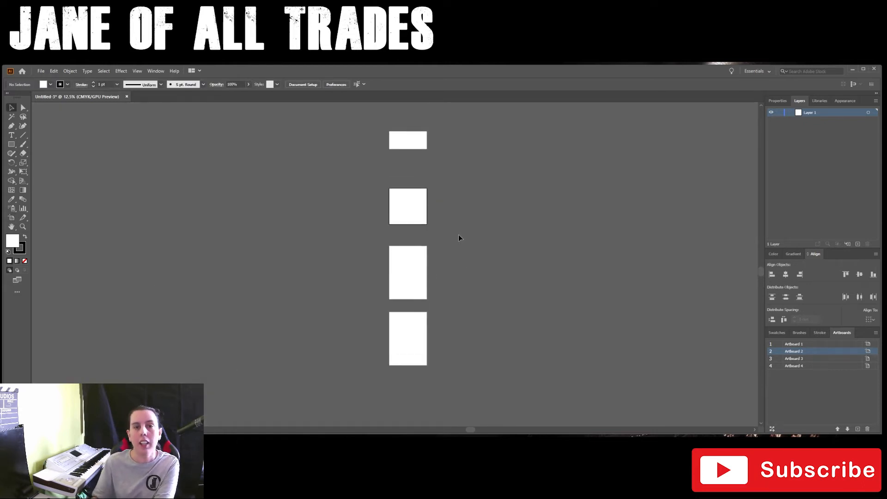
- Rename Artboard 1 to 'One' and Artboard 2 to 'Two' in the Artboards panel
click(794, 359)
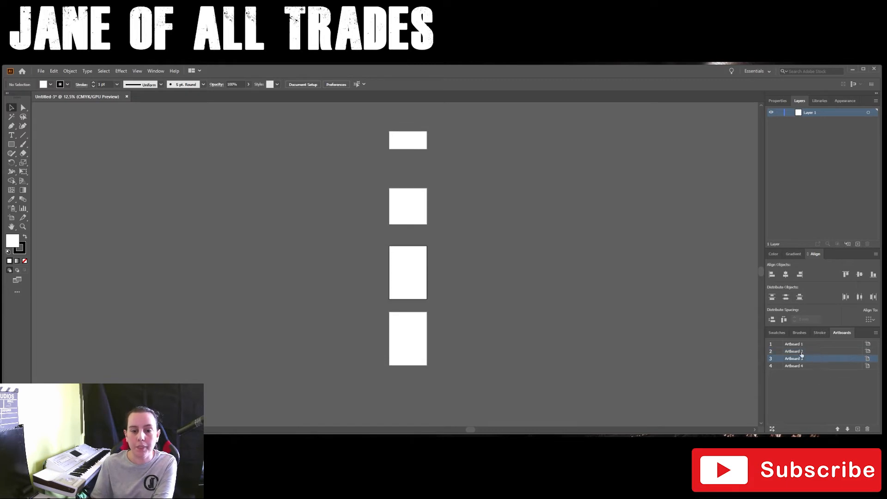
double_click(792, 344)
text(One)
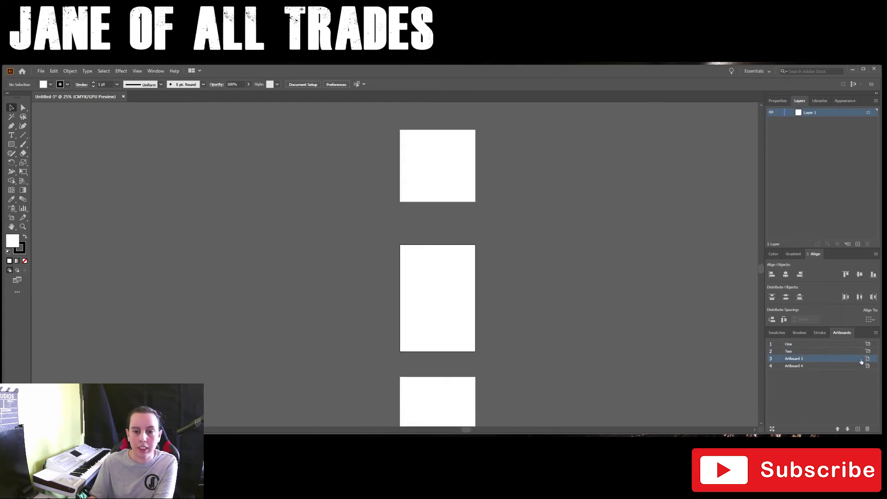
- With the Artboard tool, drag Artboard 3's bottom and left handles into a short, wide strip
click(11, 218)
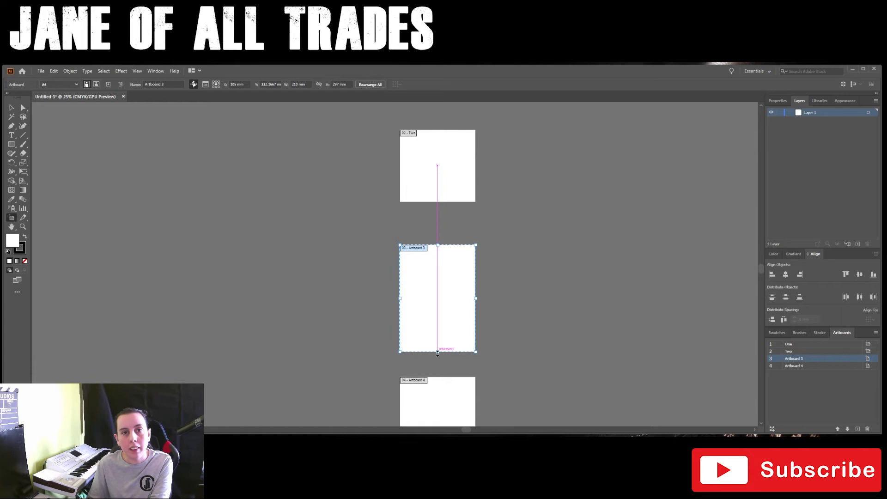
drag(437, 354, 437, 301)
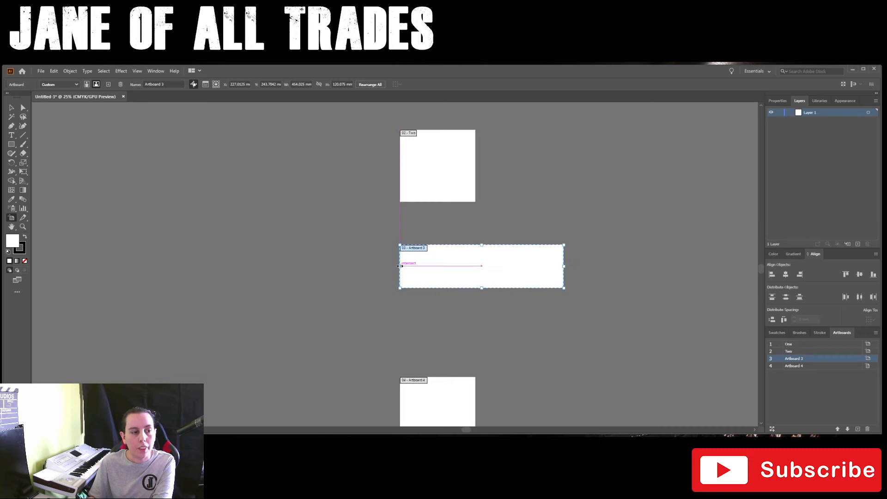
drag(481, 267, 432, 267)
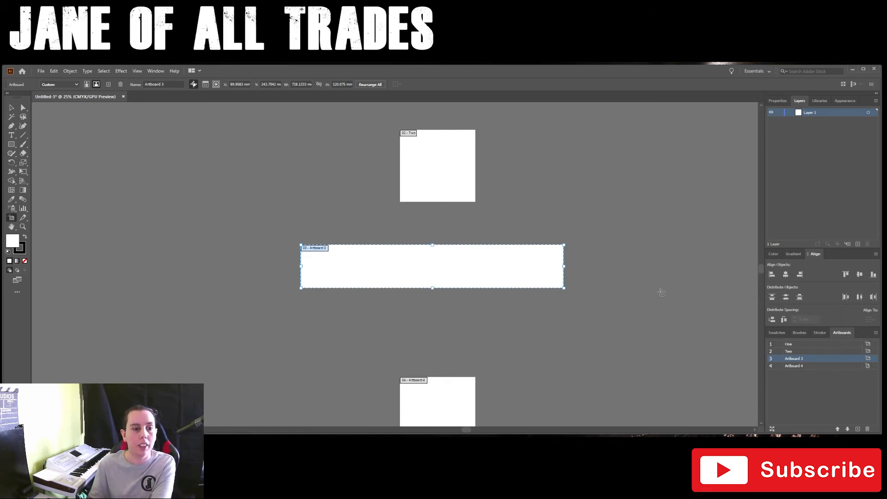
mouse_move(620, 357)
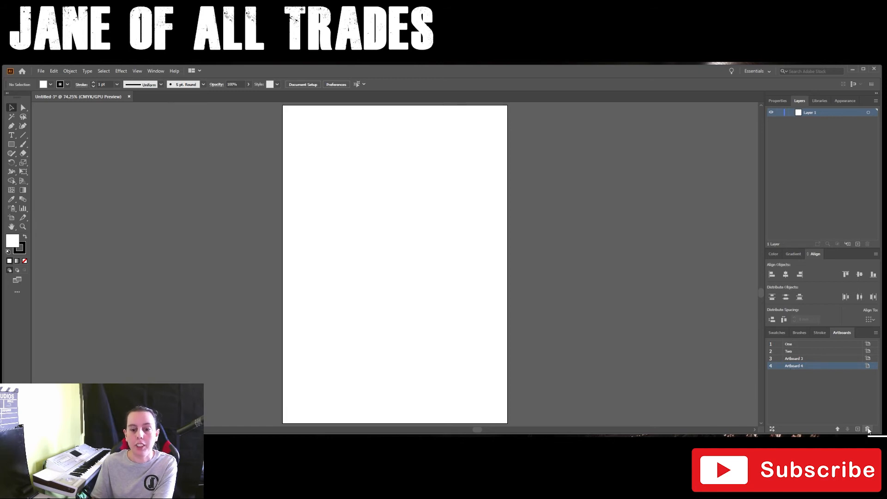
- Delete Artboard 4, add an artboard sized like the banner and arrange all in one column
click(867, 429)
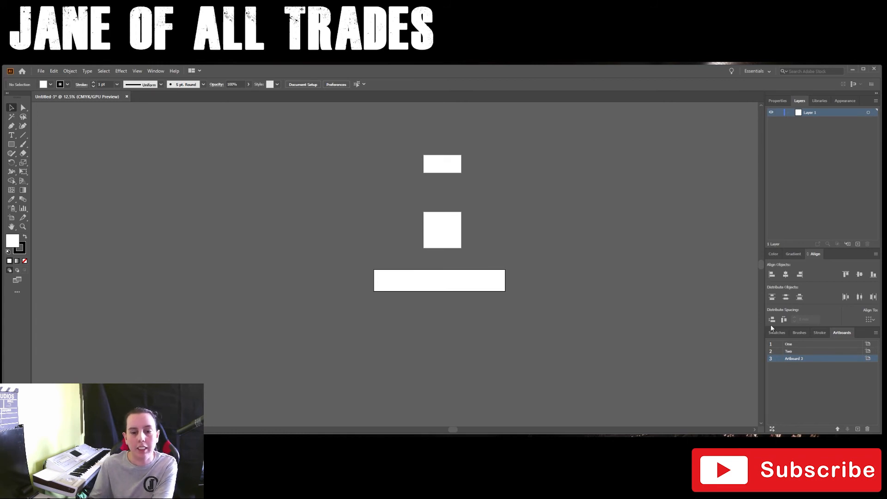
click(858, 428)
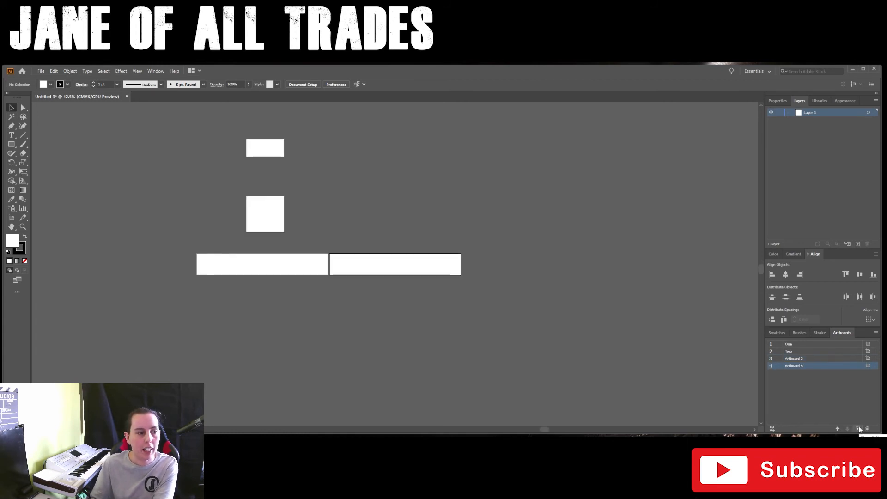
click(858, 428)
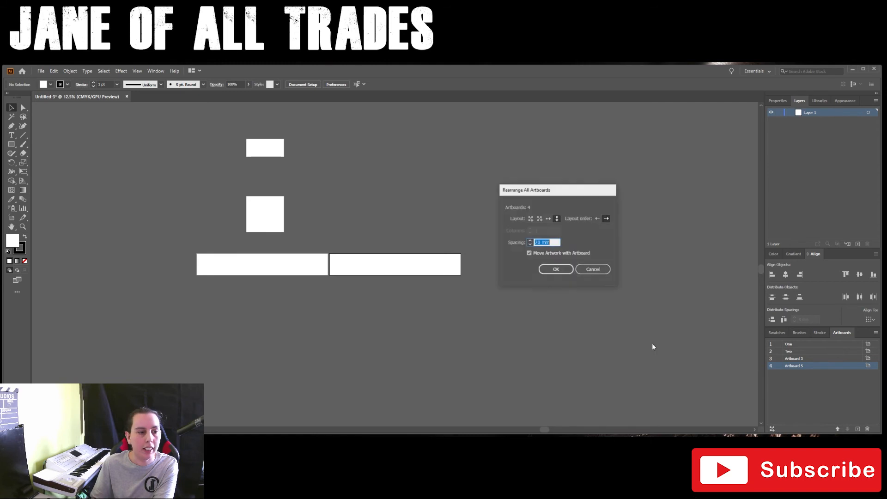
click(556, 269)
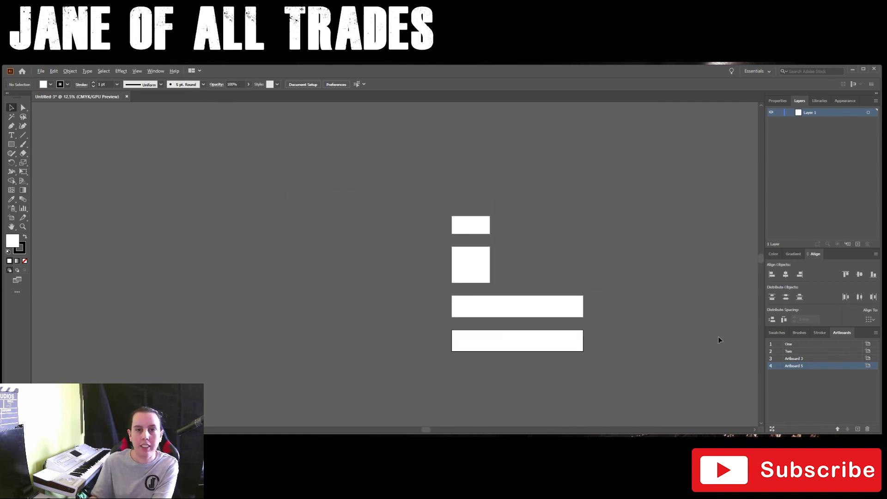
- Add an artboard sized like One and reapply the single-column arrangement to all five
click(788, 344)
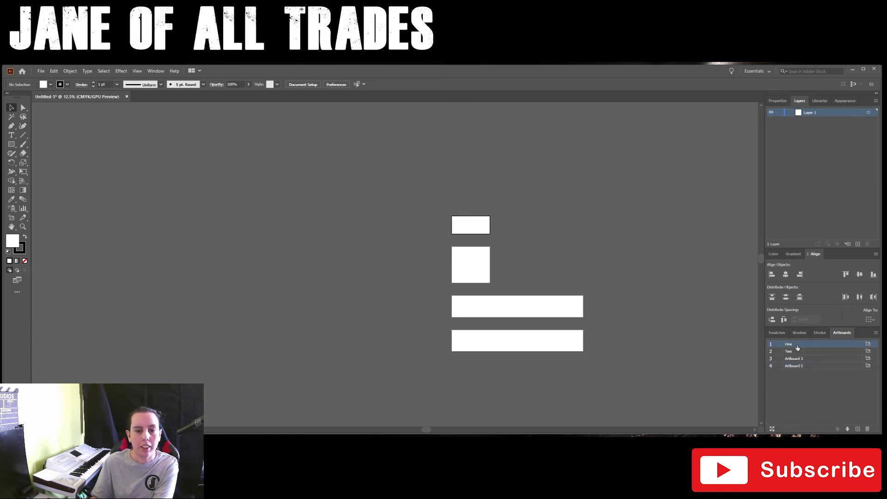
click(857, 429)
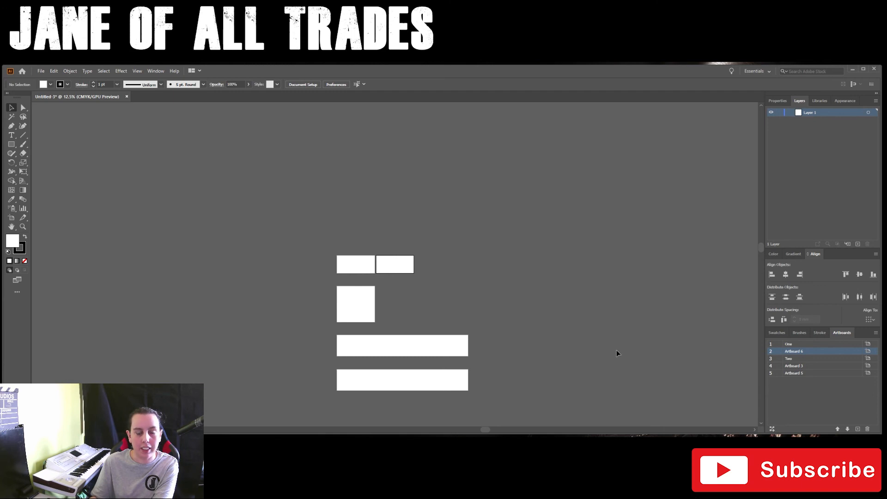
click(772, 429)
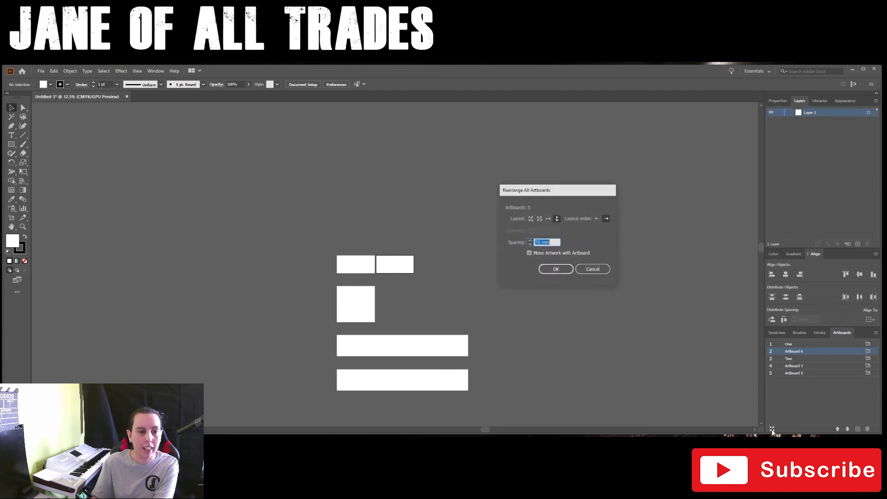
click(555, 269)
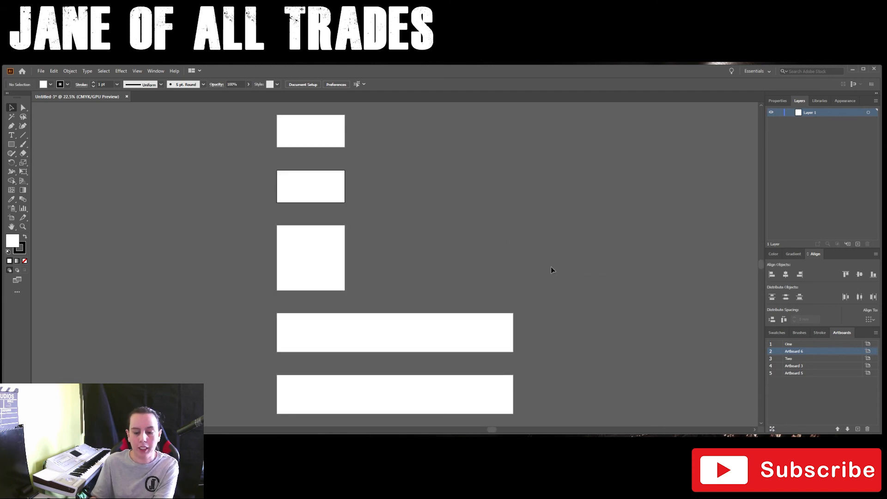
key(ctrl+-)
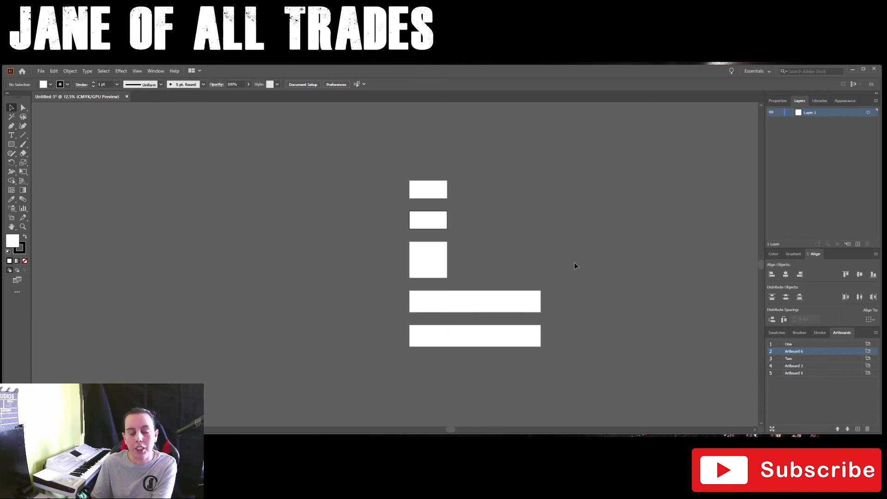
- Delete Artboard 3 and reorder the rows to One, Artboard 5, Artboard 6, Two
click(803, 373)
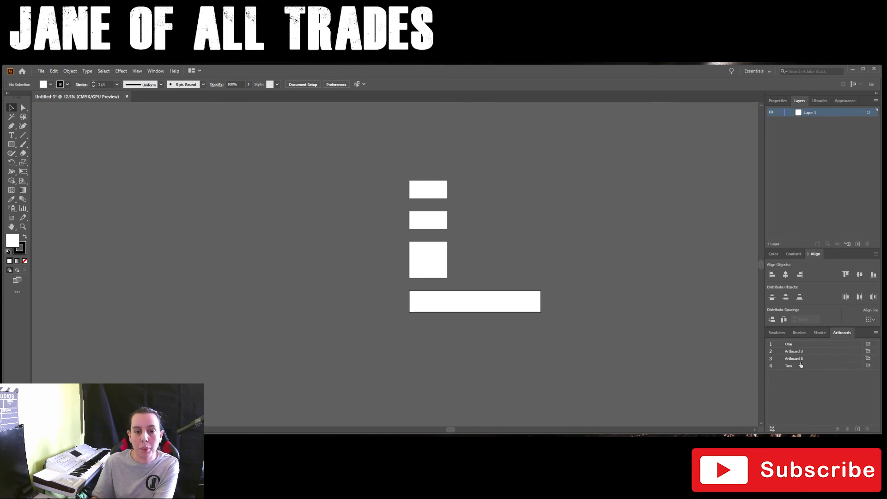
mouse_move(460, 219)
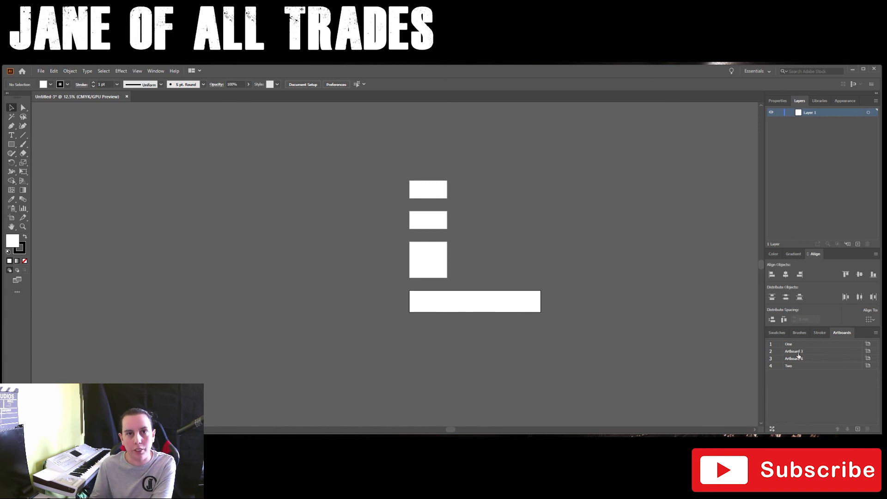
mouse_move(813, 366)
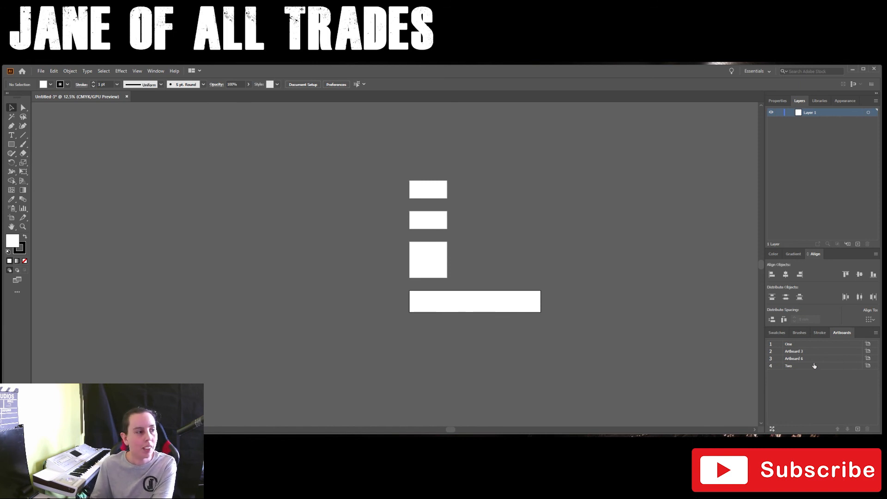